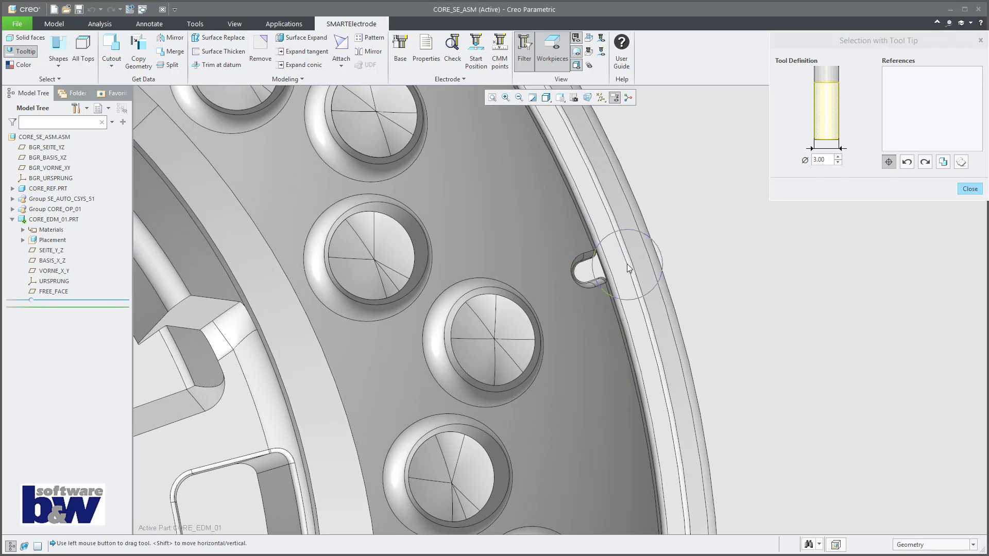
# Pick the rim slot faces with the 3 mm tool tip, then undo the last pick
pyautogui.click(597, 271)
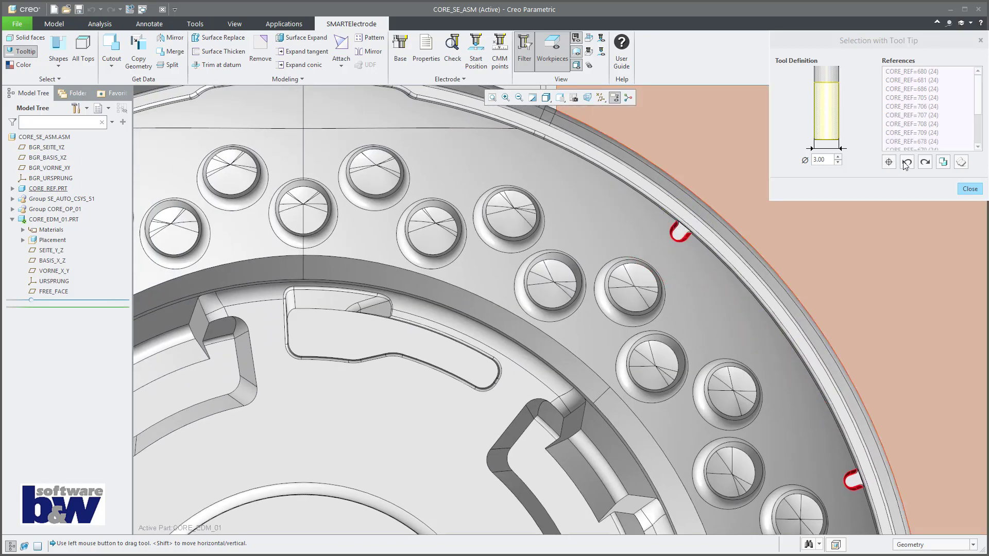
pyautogui.click(820, 159)
pyautogui.write('8')
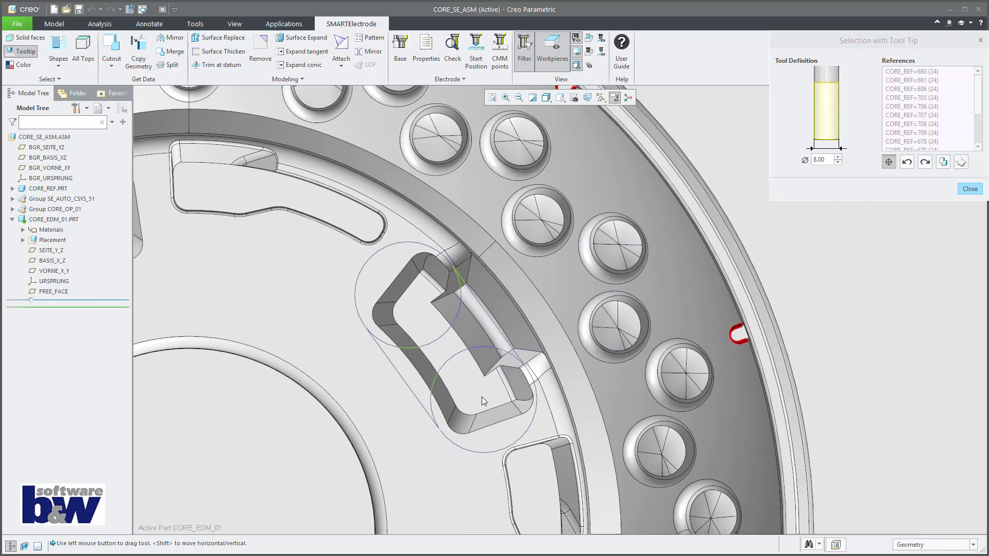
pyautogui.moveTo(482, 401)
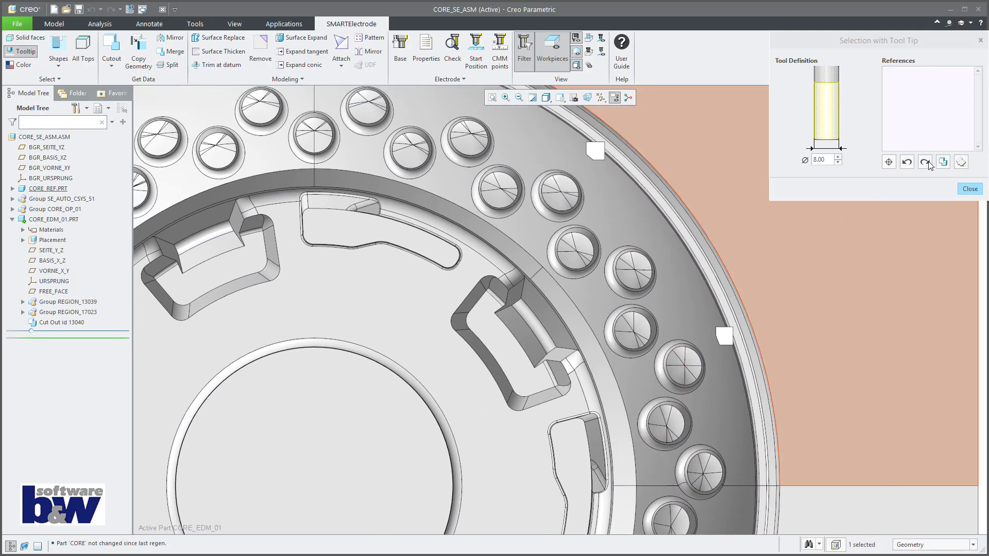
# Activate CORE_EDM_02 and pick the curved inner-ring pocket faces with a 9.00 tool tip
pyautogui.click(889, 161)
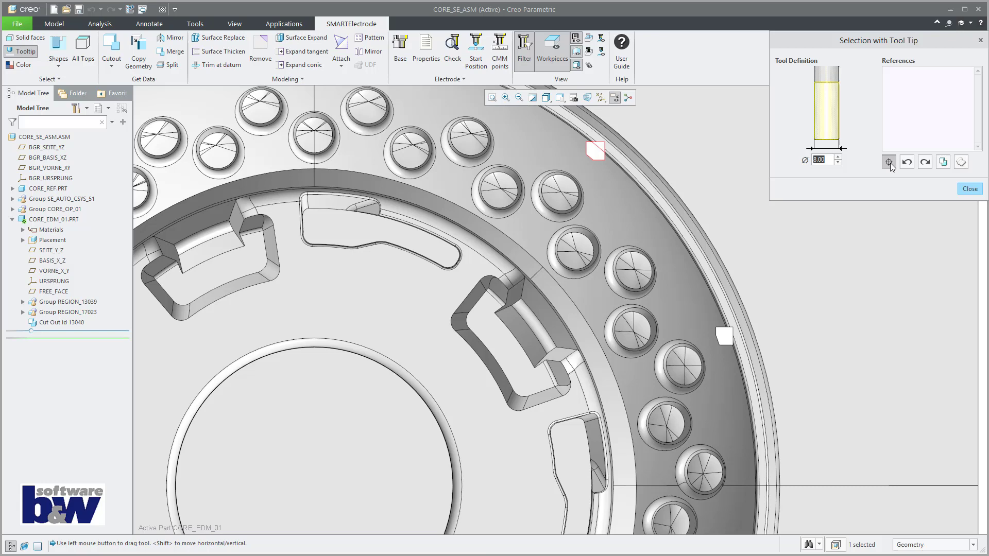
pyautogui.click(970, 188)
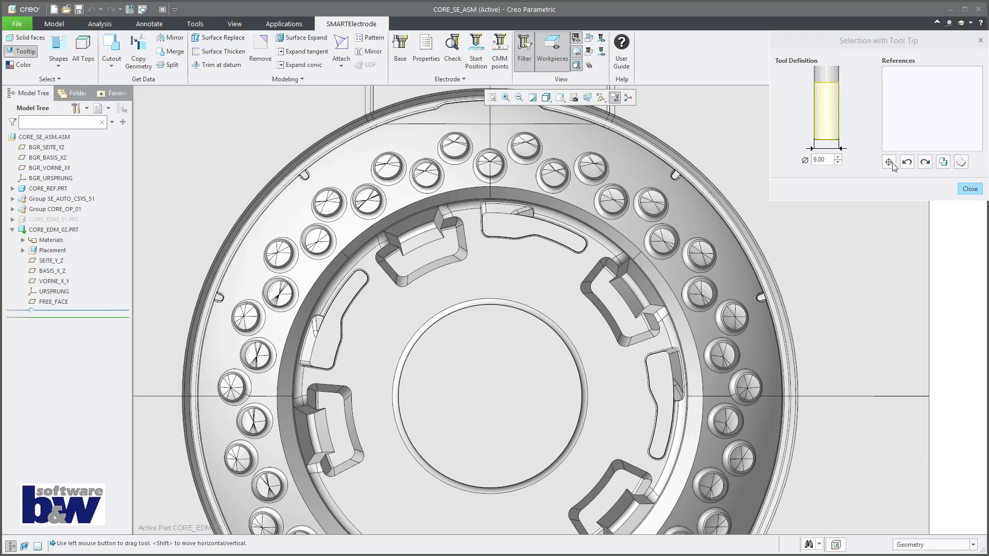
pyautogui.tripleClick(819, 160)
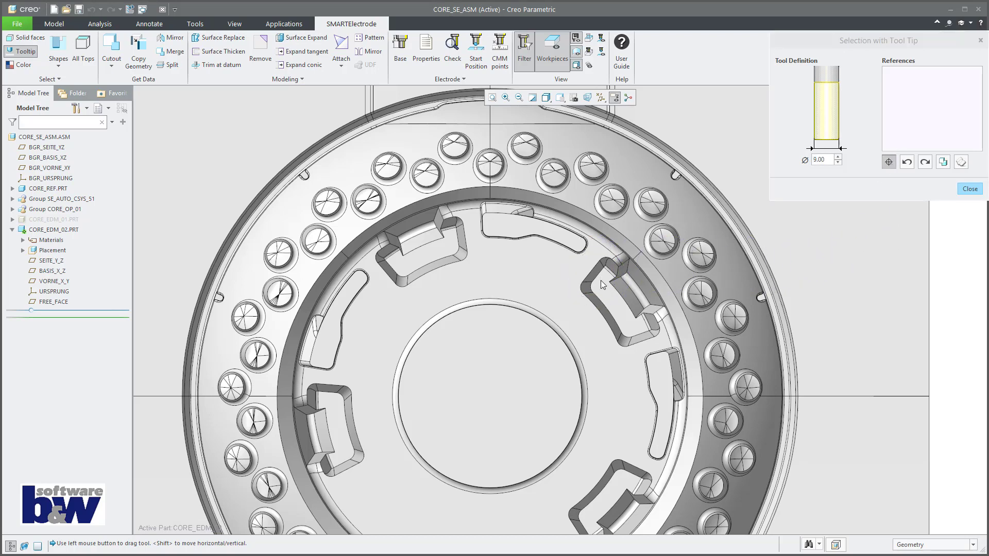
pyautogui.click(622, 284)
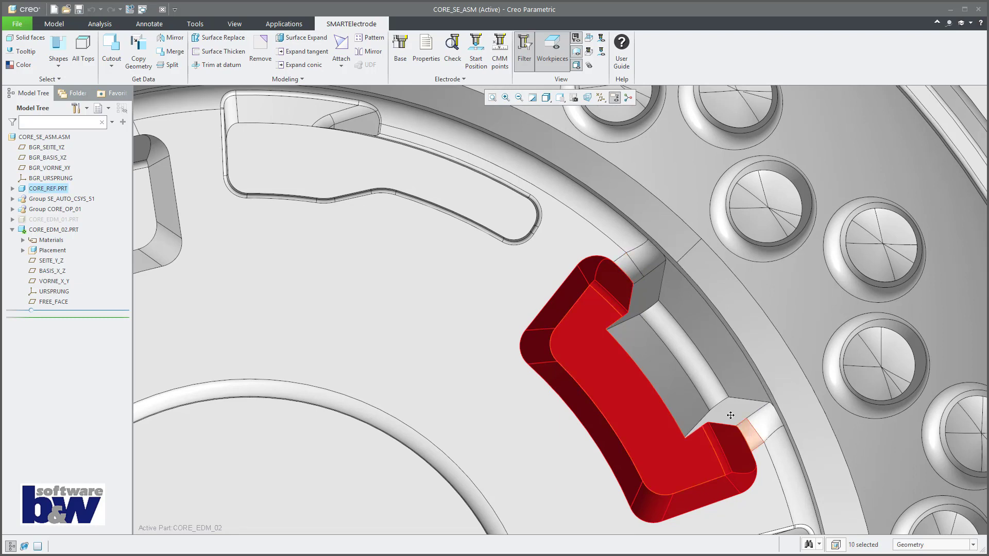
# Create a 45° cutout around the pocket in CORE_EDM_02, then activate CORE_EDM_03
pyautogui.click(111, 51)
pyautogui.write('45')
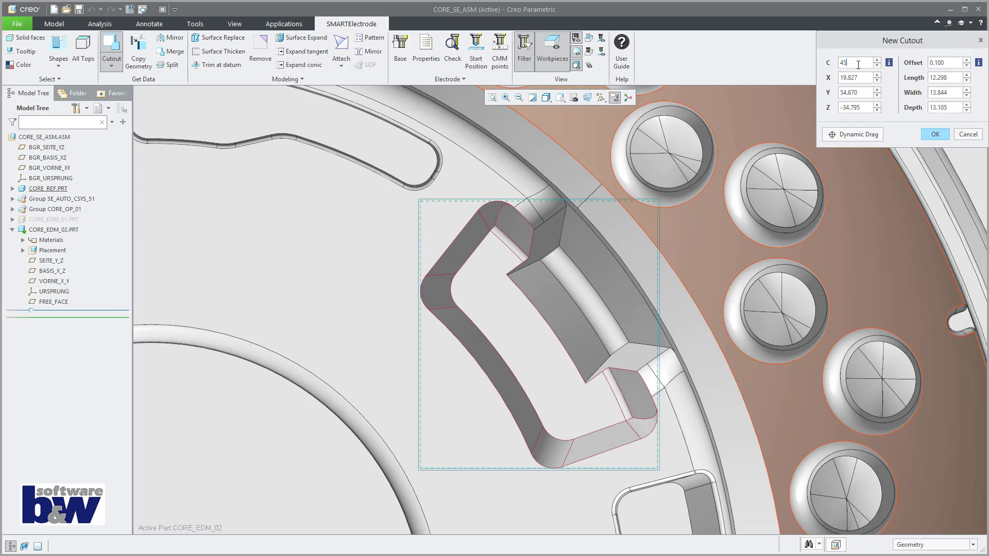
pyautogui.press('Return')
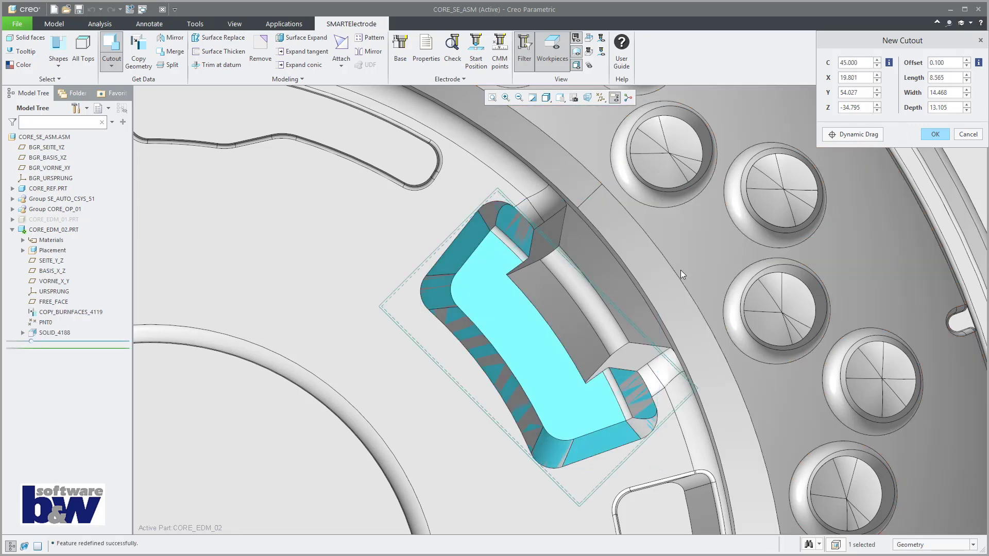
pyautogui.click(935, 134)
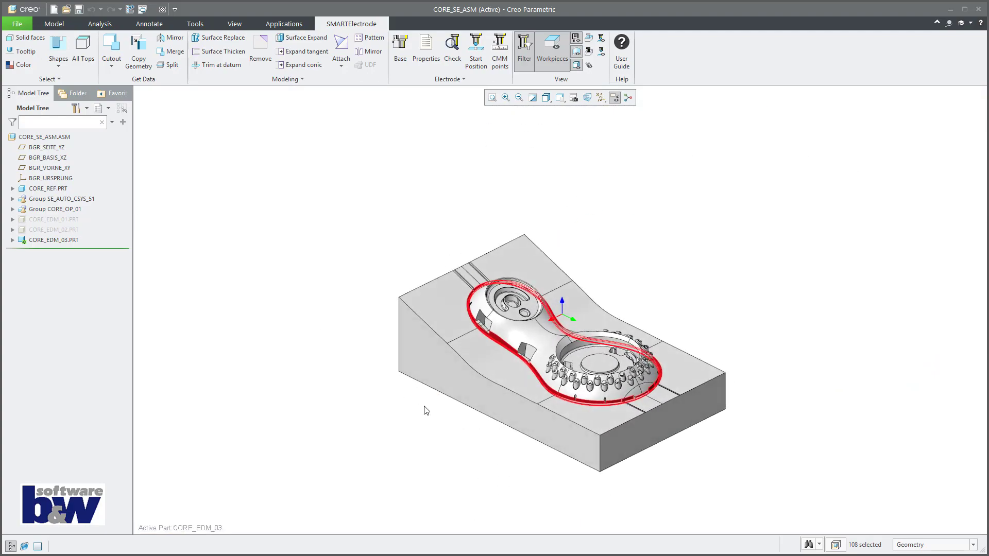
pyautogui.click(57, 58)
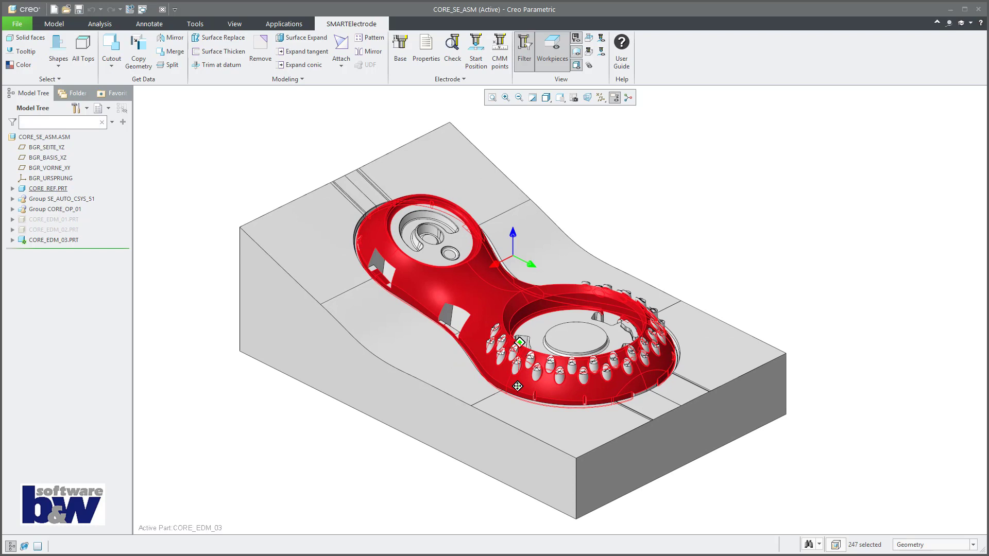
pyautogui.click(621, 208)
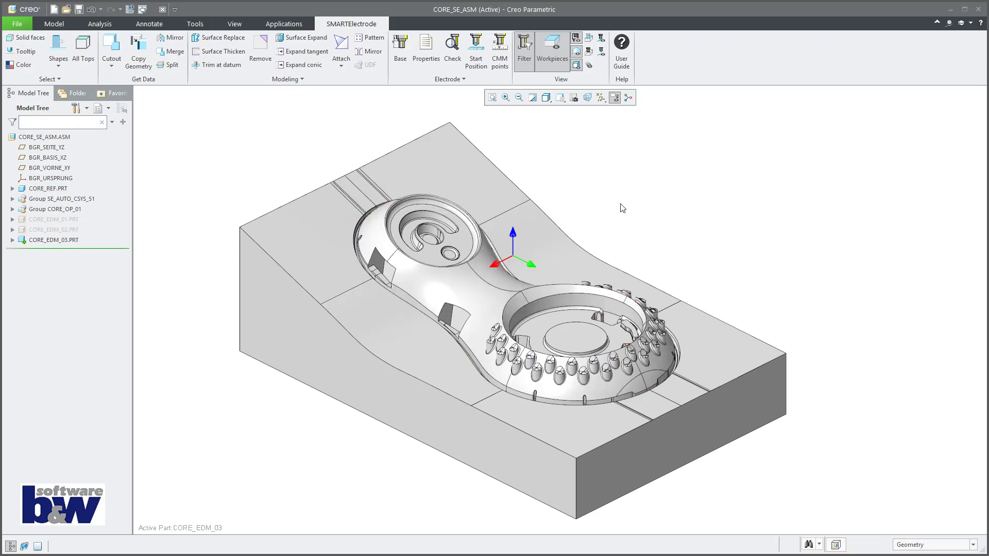
pyautogui.click(57, 50)
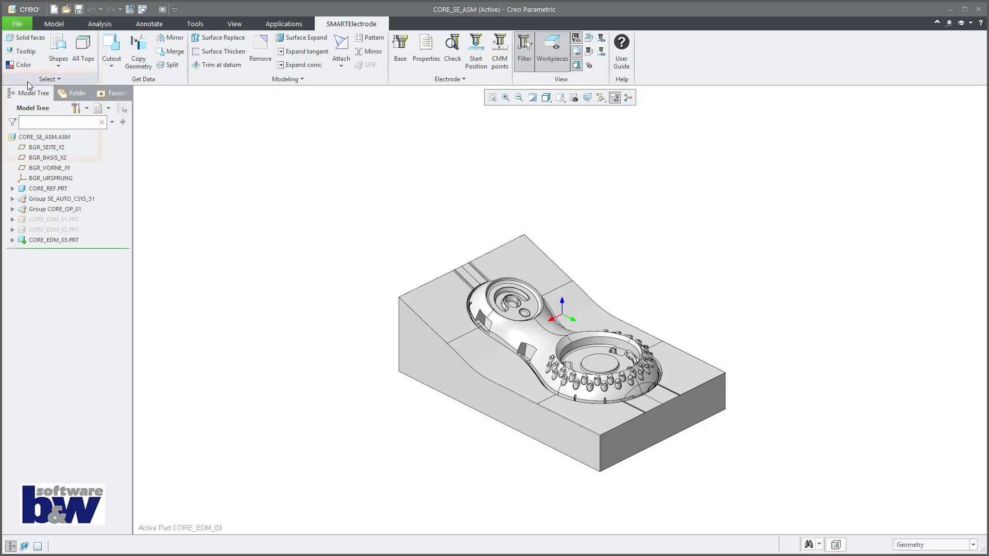
# Show the shape-based selection options, including Loops and All Boundary Loops
pyautogui.click(49, 79)
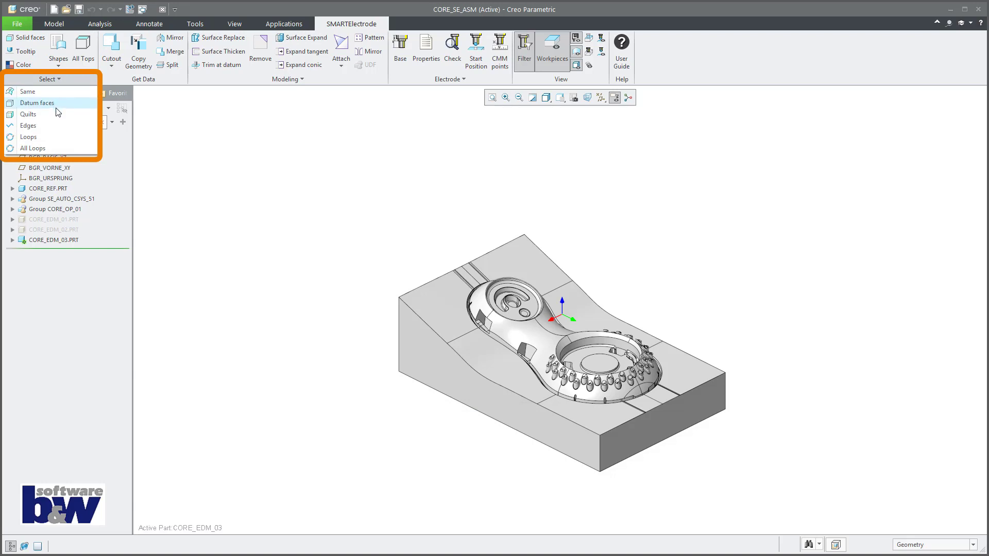
pyautogui.moveTo(56, 137)
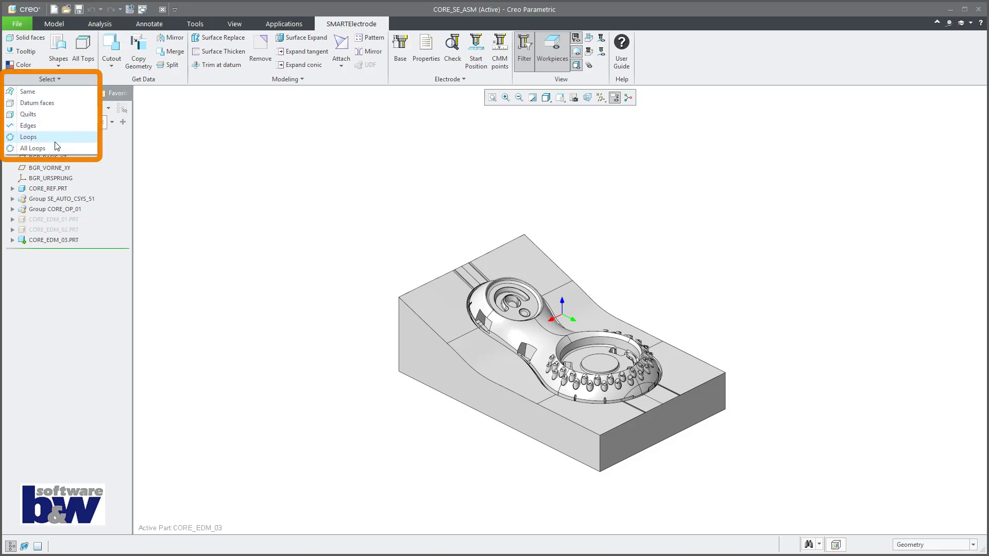
pyautogui.moveTo(33, 148)
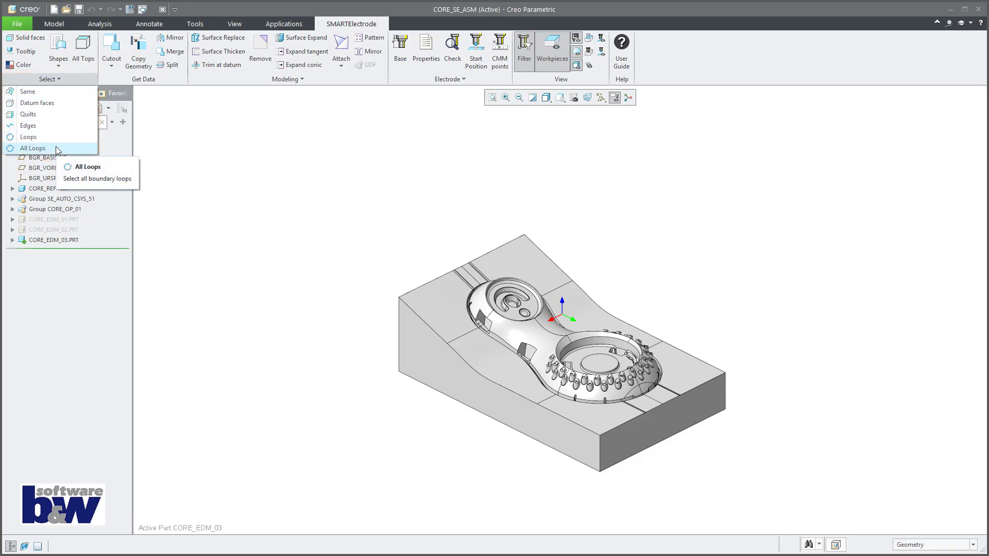